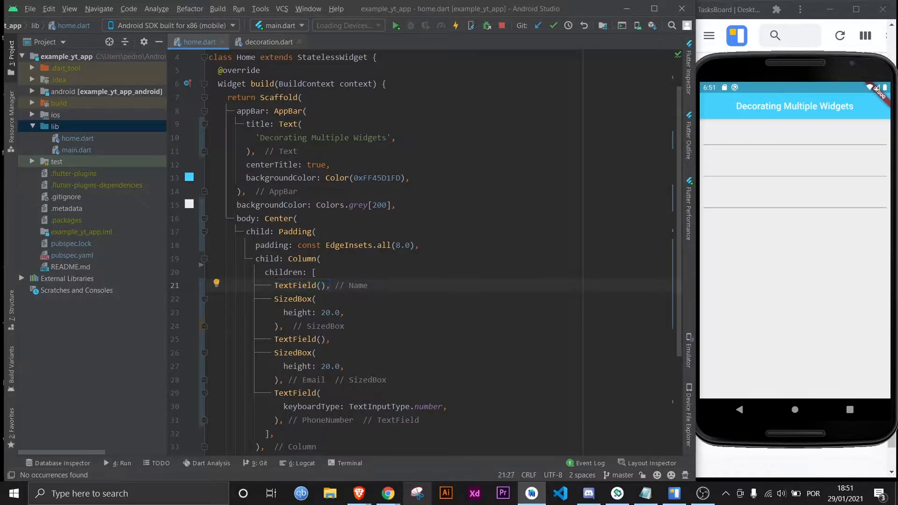
- Clear the Email and PhoneNumber field code and start a decoration: property in the Name TextField
scroll(down, 3)
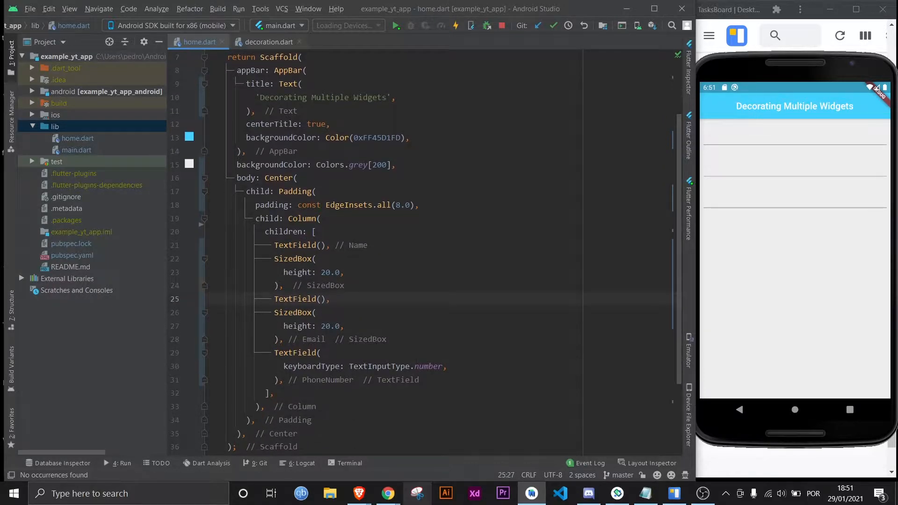
drag(274, 299, 447, 366)
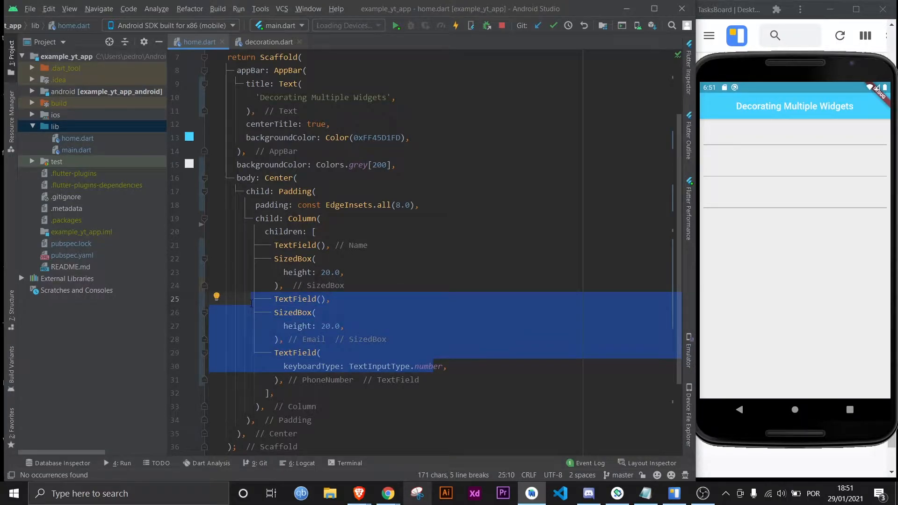
click(380, 285)
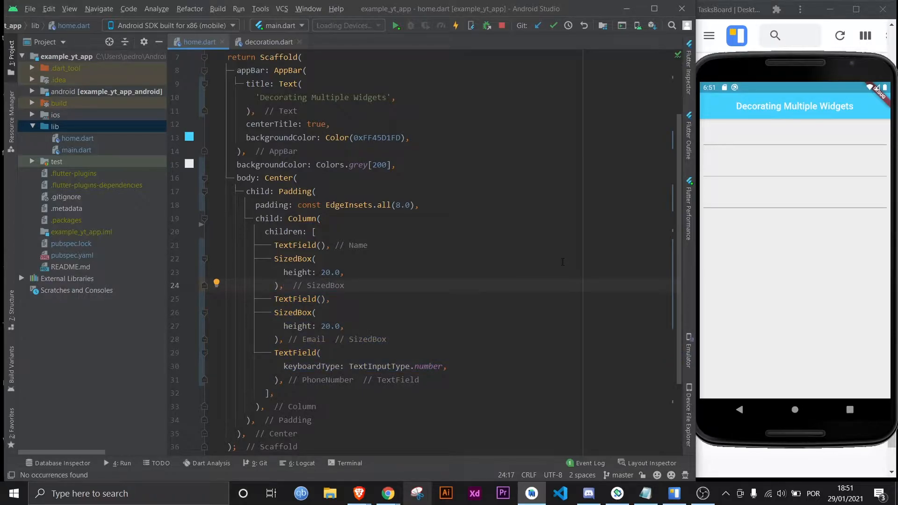
click(280, 285)
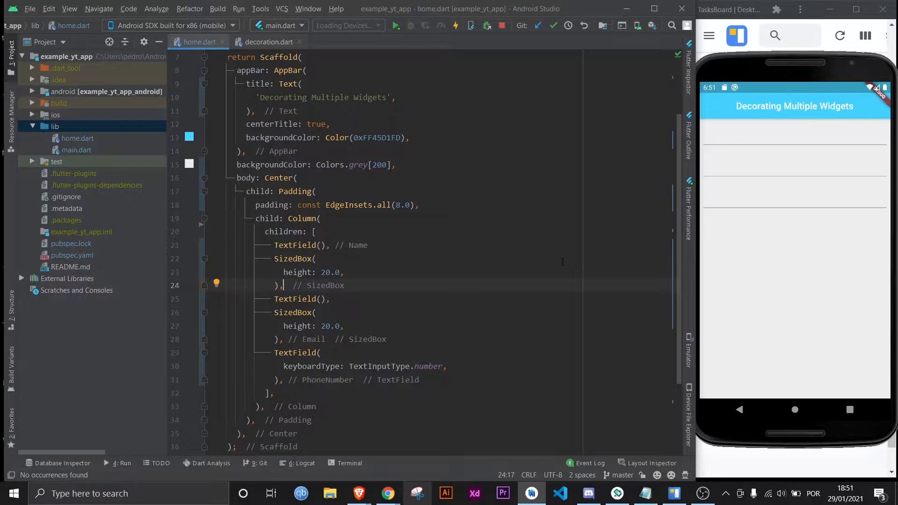
click(320, 245)
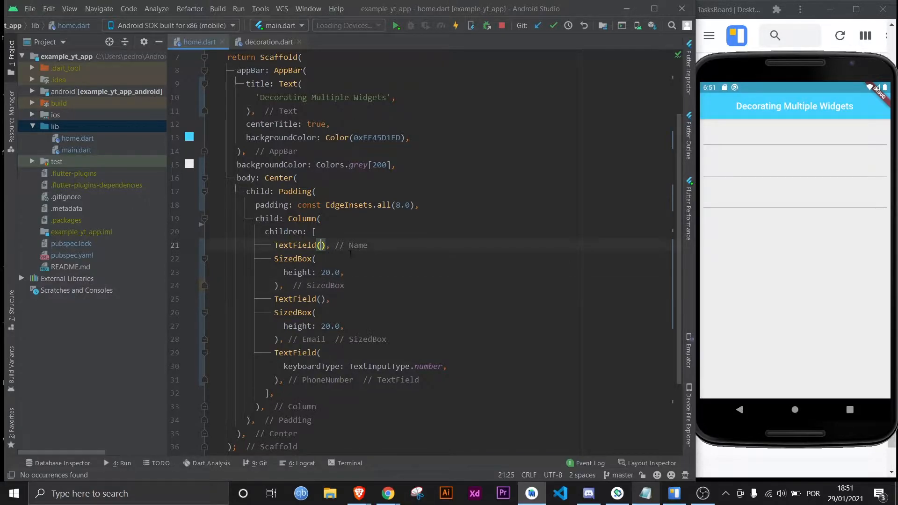
text(decoration: InputDecoration()
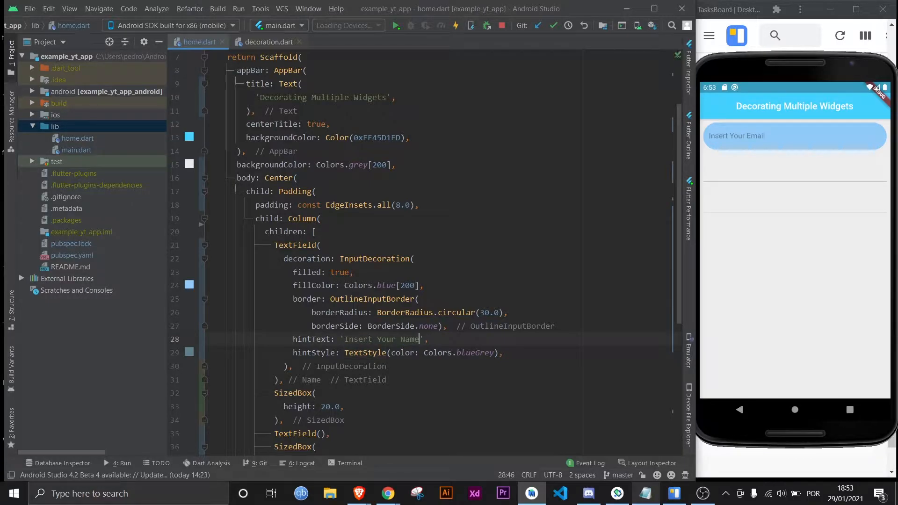
- Cut the InputDecoration block out of the Name field's decoration property
double_click(312, 379)
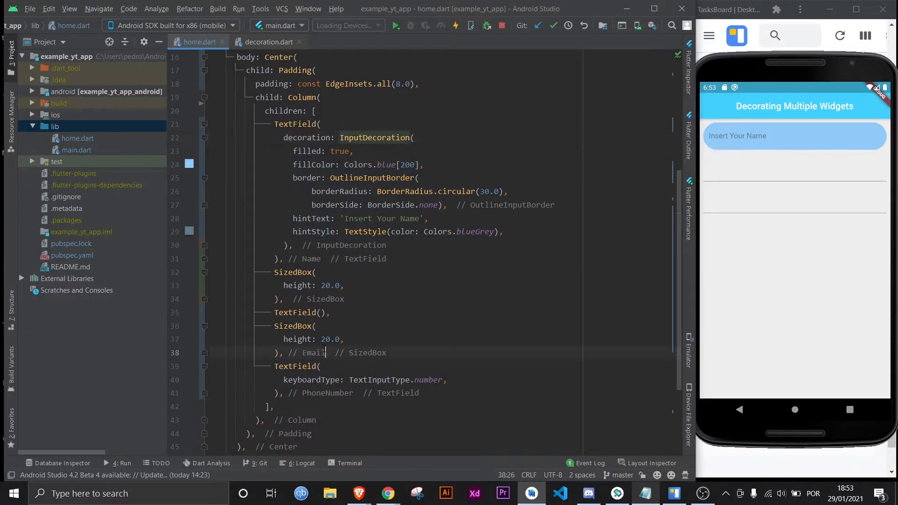
click(315, 272)
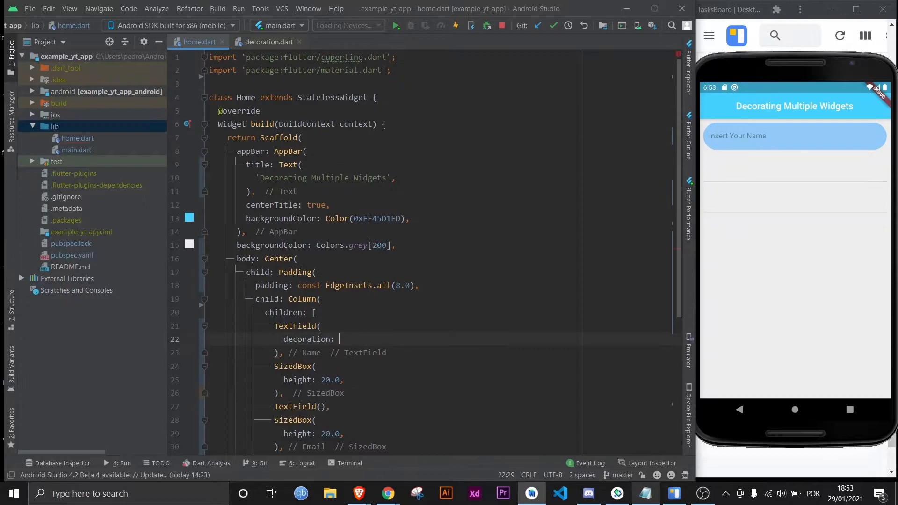
- Declare final myDecoratedField holding the InputDecoration and assign it as the Name field's decoration
text(const)
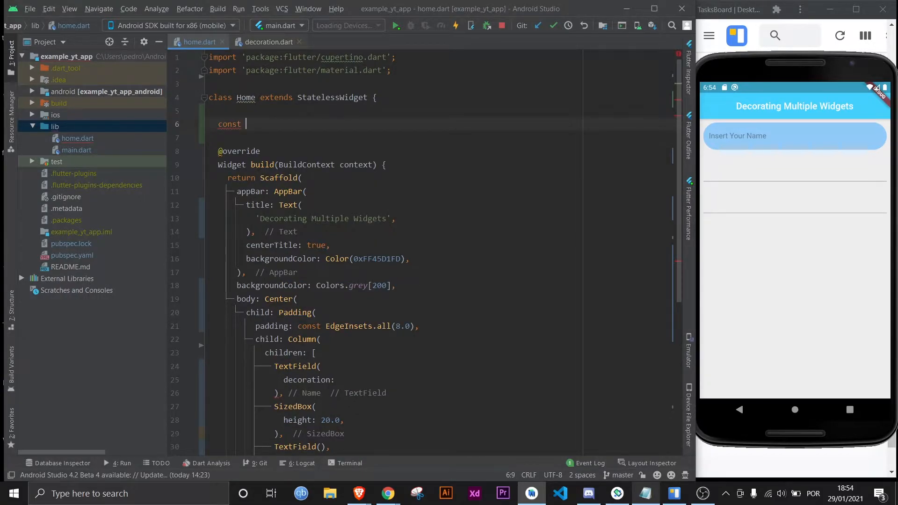
text(myDecoratedField =InputDecoration()
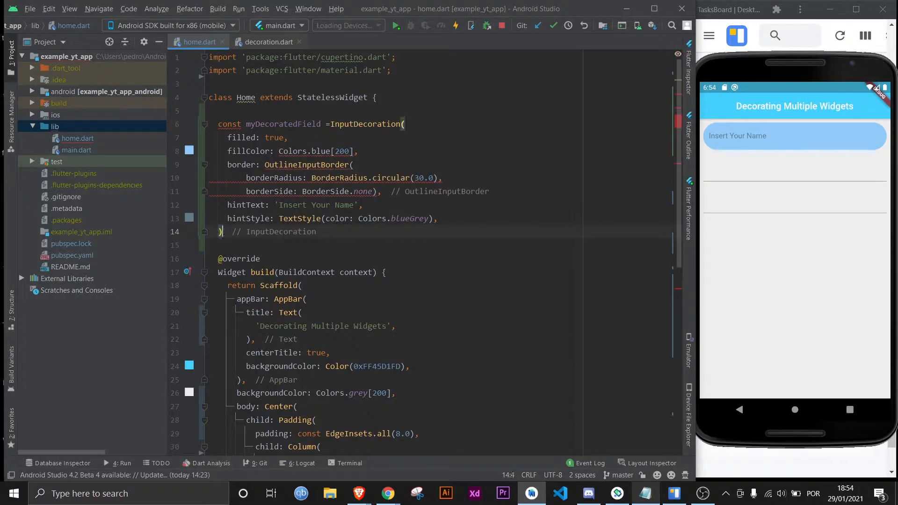
double_click(228, 123)
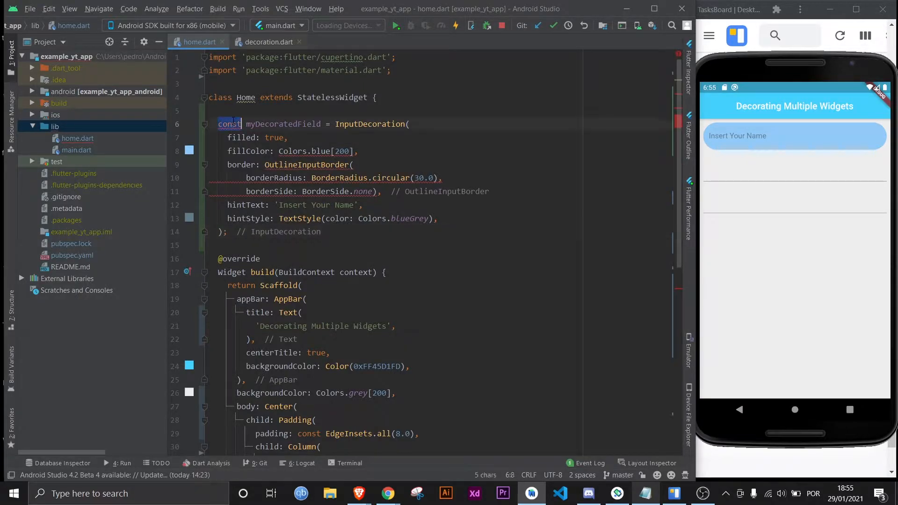
text(final)
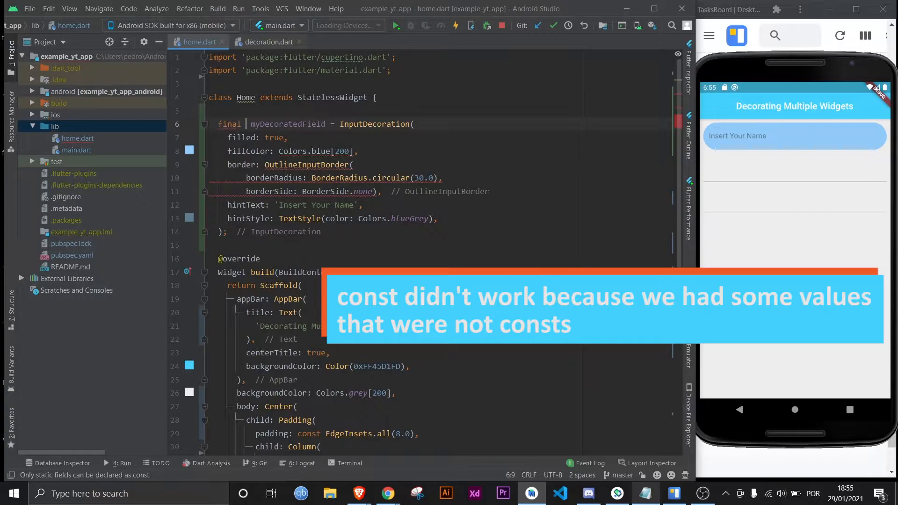
scroll(down, 3)
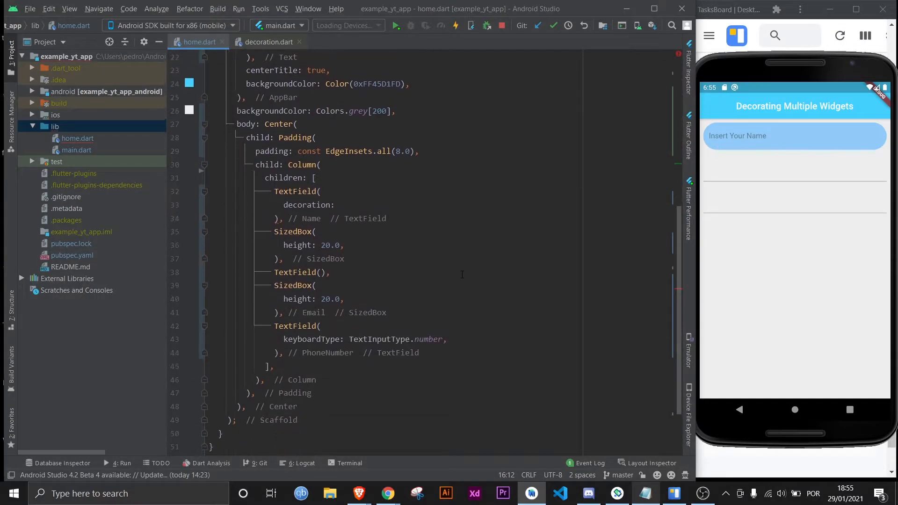
text(myDecoratedField,)
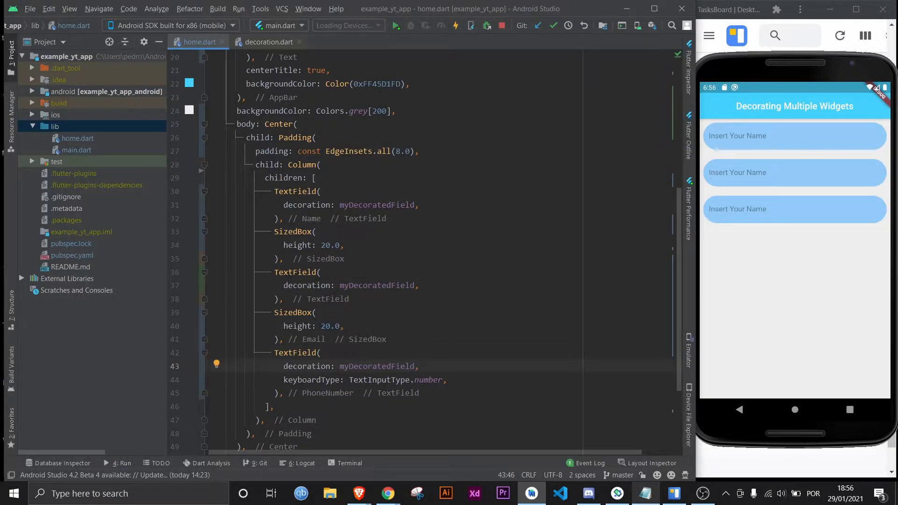
- Position the cursor at the end of the Email field's myDecoratedField decoration
click(793, 208)
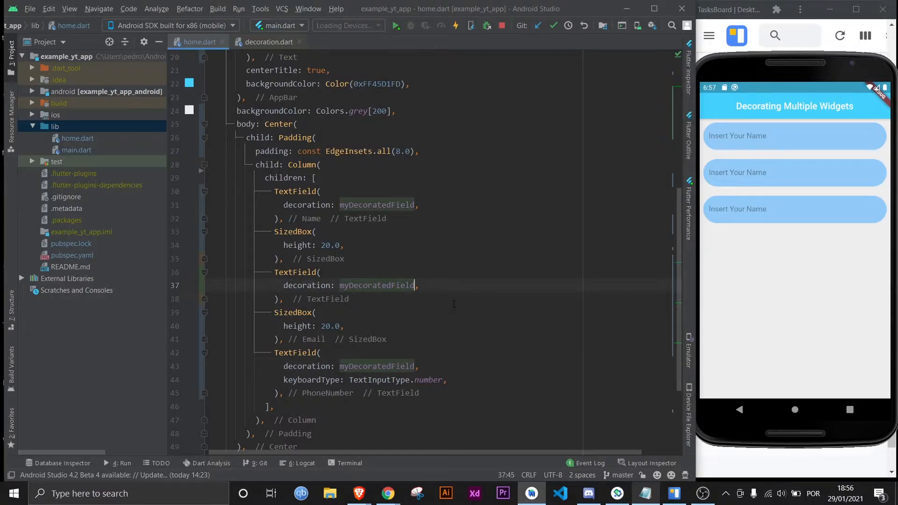
- Use copyWith to give hints 'Insert Your EMail' and 'Insert Your Phone Number', then begin an icon: Icon entry
text(.copyWith()
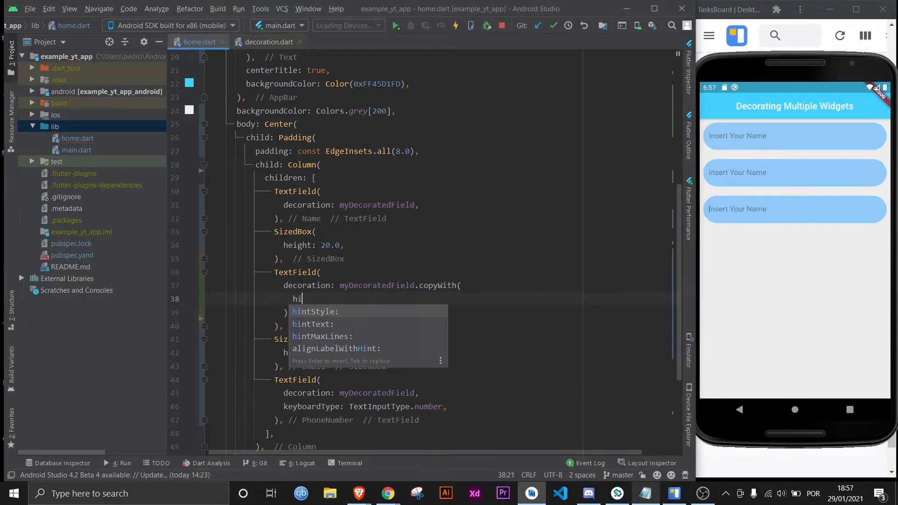
key(Enter)
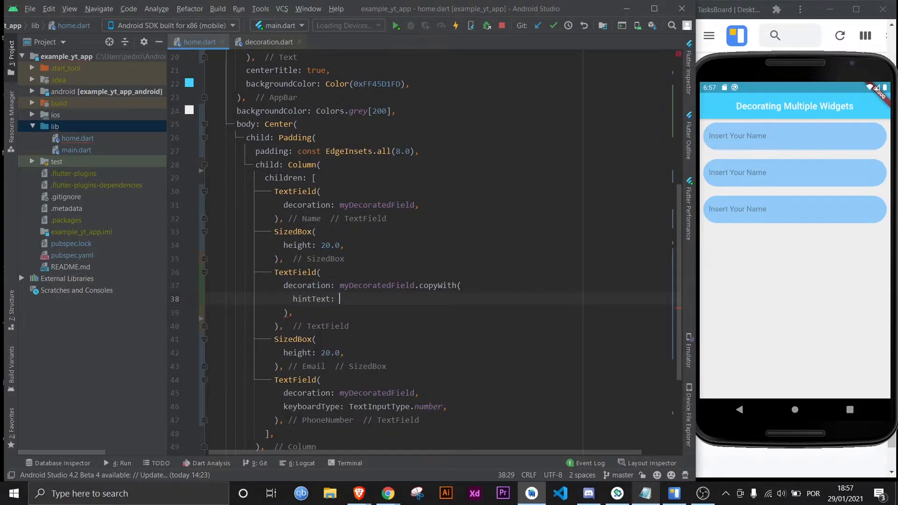
text('Insert Your EMail'),)
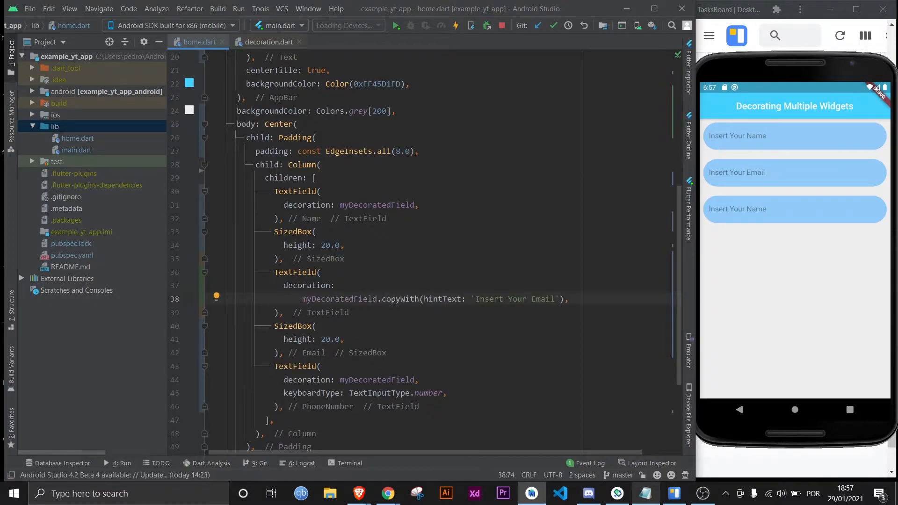
text(.)
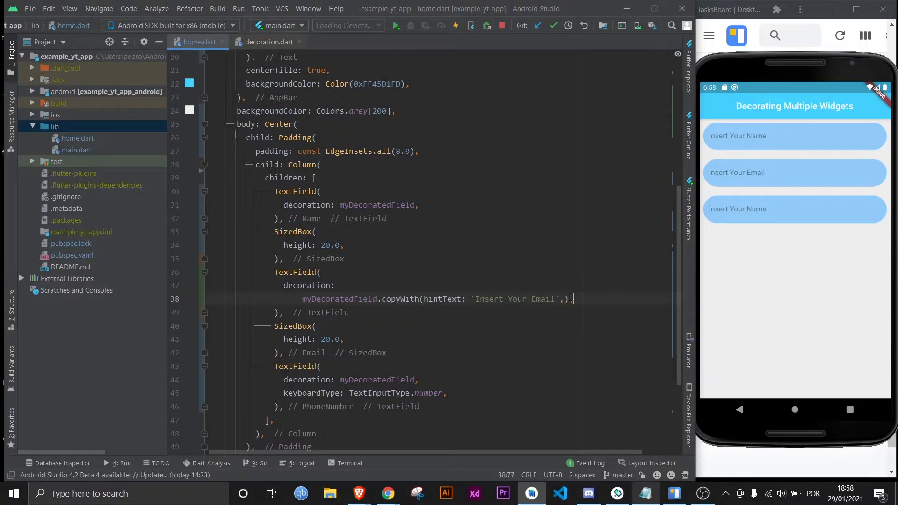
double_click(376, 379)
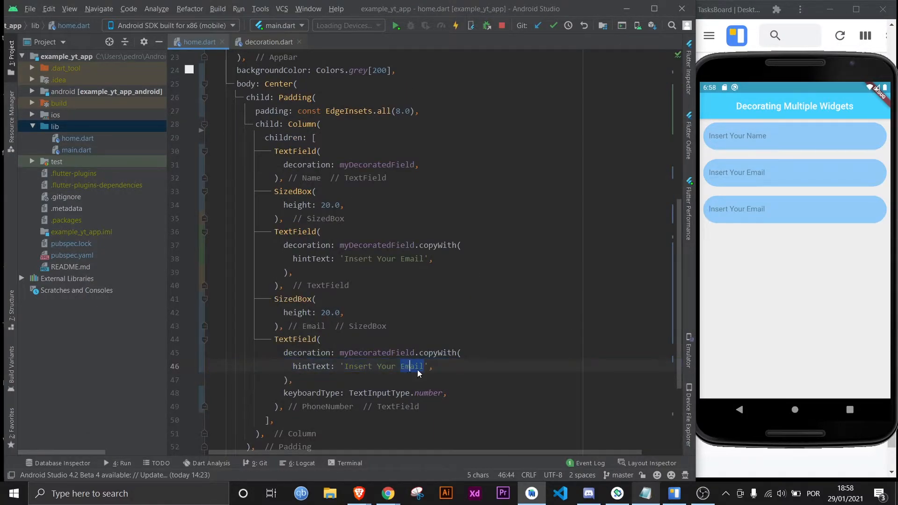
text(Phone Number)
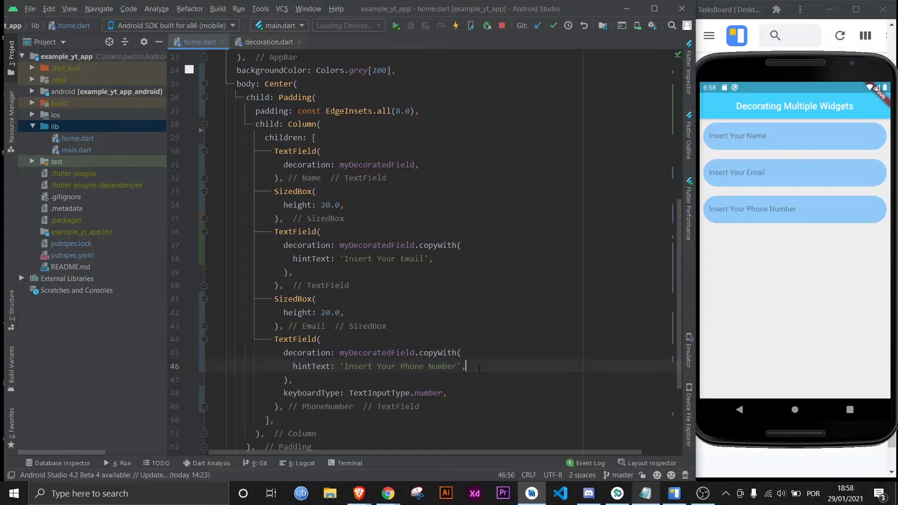
text(icon: Icon(Icons.)
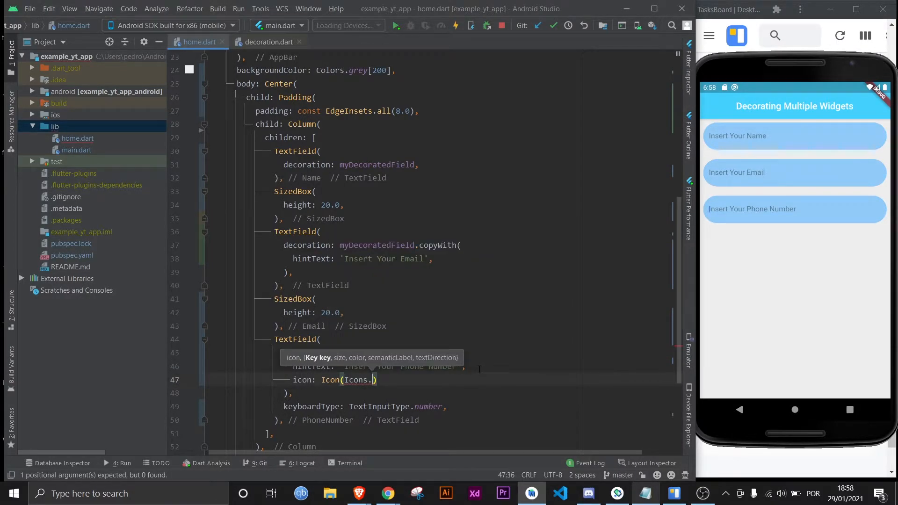
- Set the third field's icon to Icons.phone and start another copyWith on the next field
text(phone)
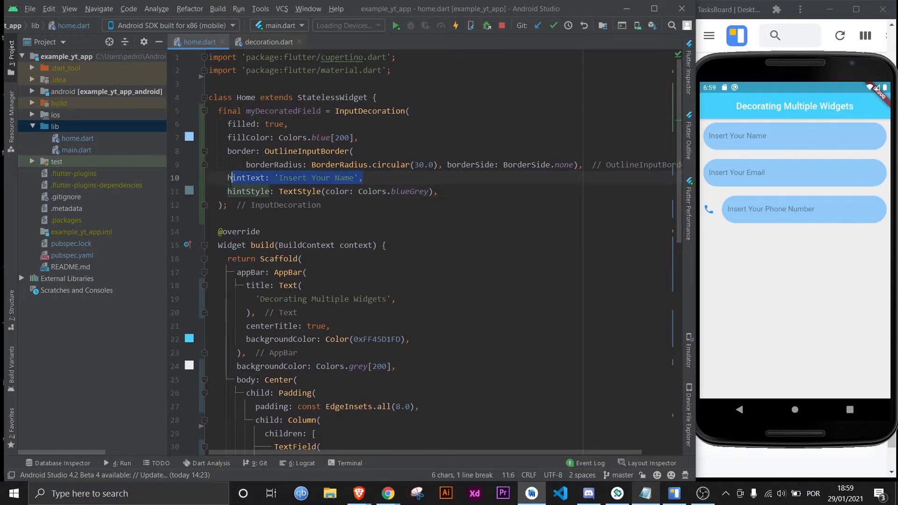
scroll(down, 3)
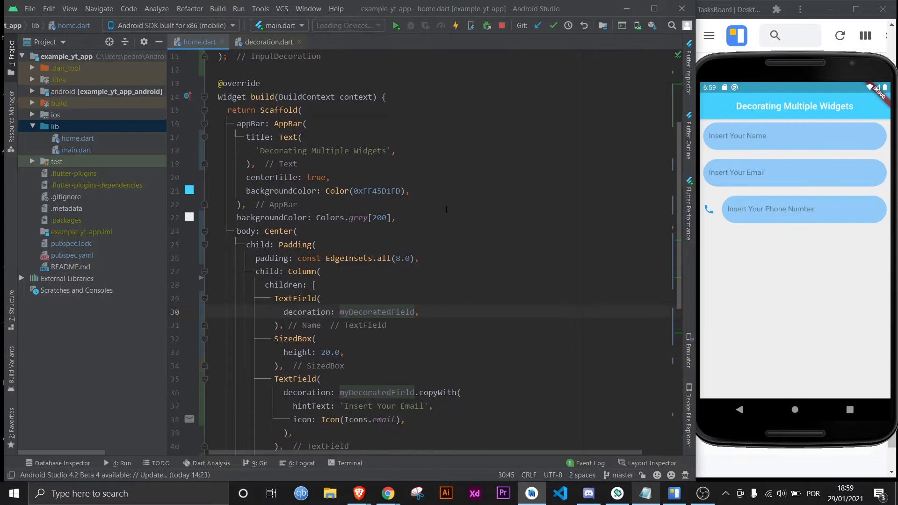
text(.cp)
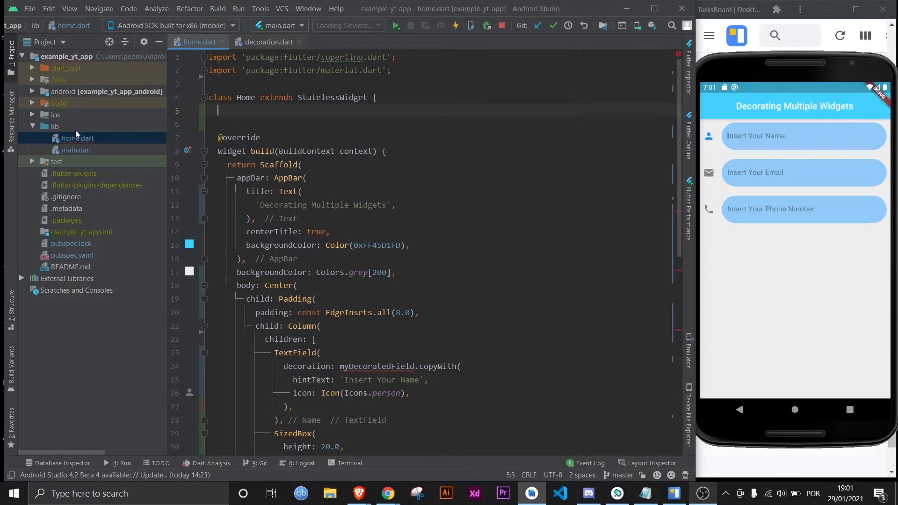
- Name the new file constants.dart, return to home.dart and select the myDecoratedField declaration
text(constan)
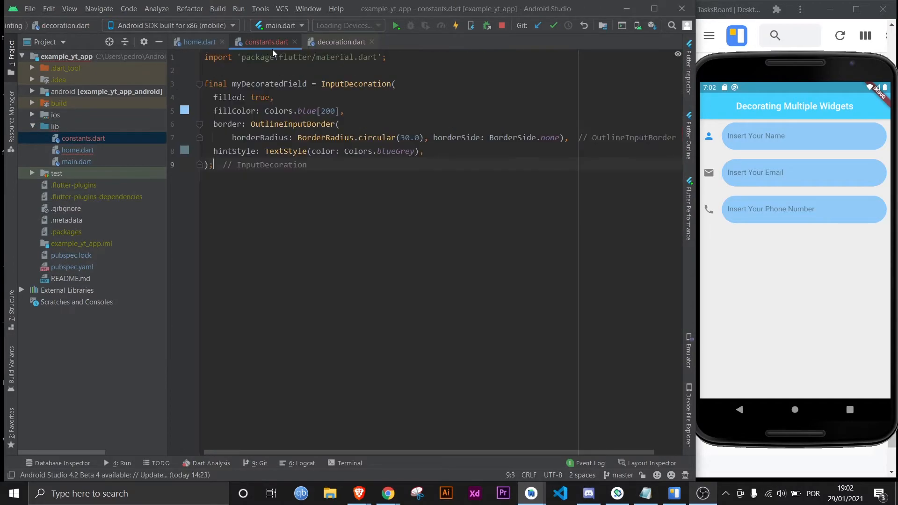
click(198, 42)
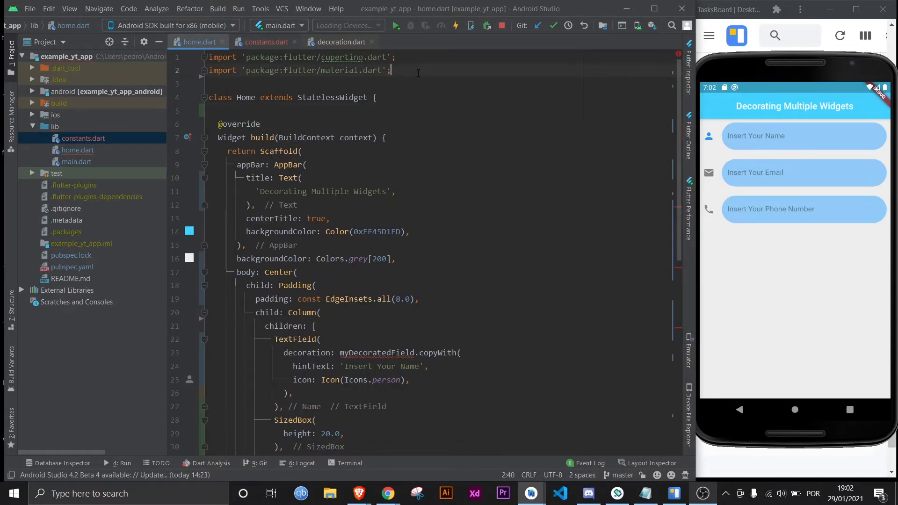
scroll(down, 3)
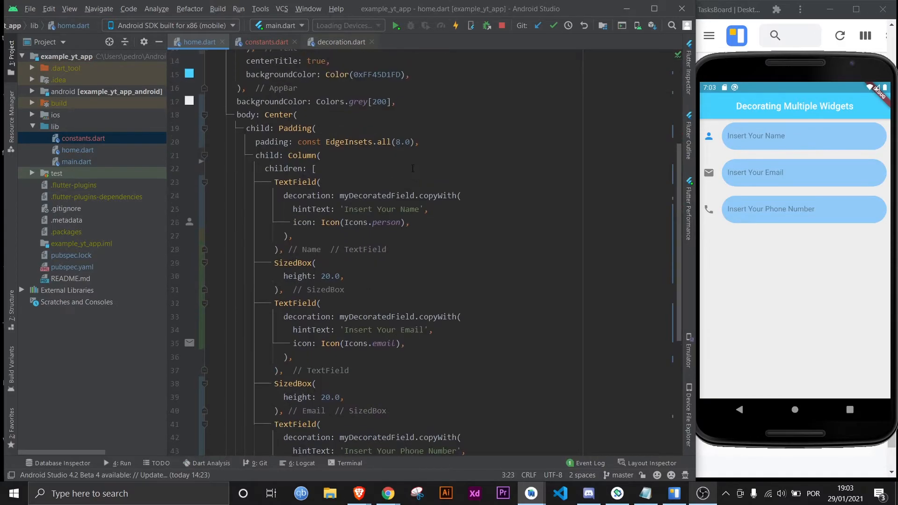
drag(282, 123, 405, 272)
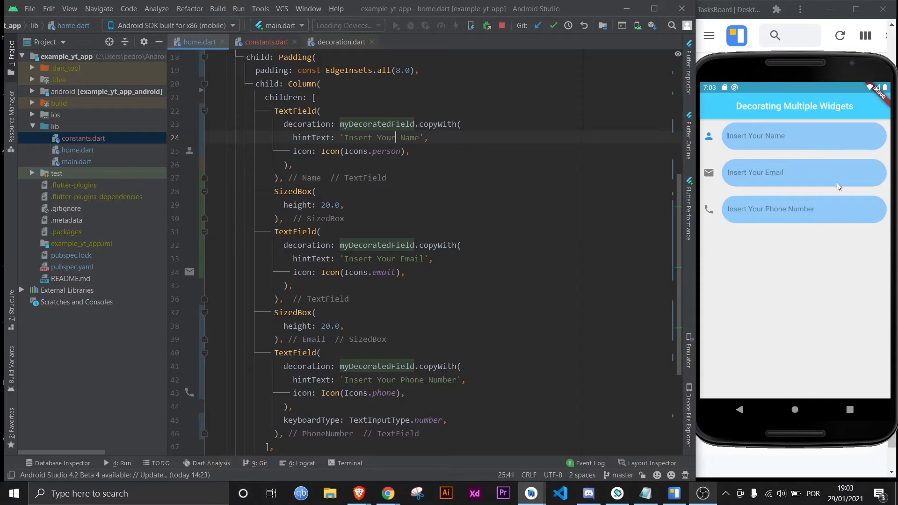
- Give the Email TextField keyboardType: TextInputType.emailAddress
text(Pedro)
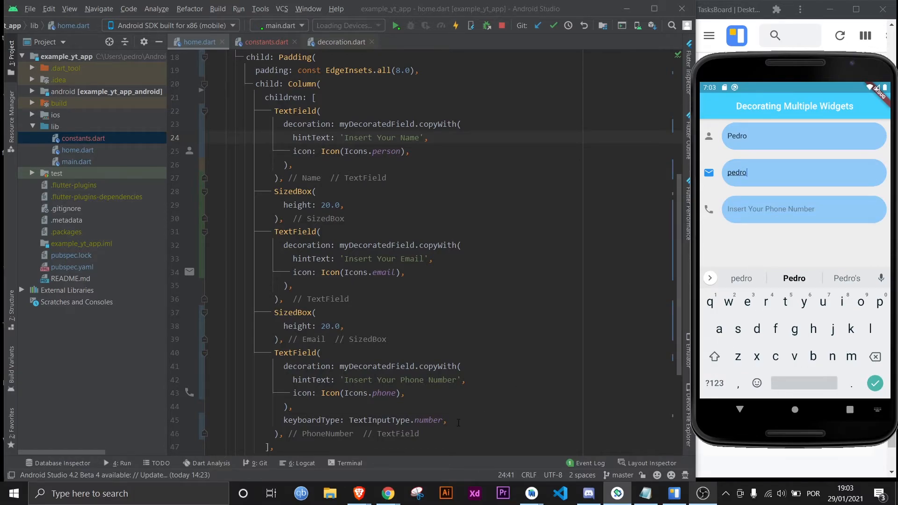
text(keyboardType: TextInputType.emailAddress,)
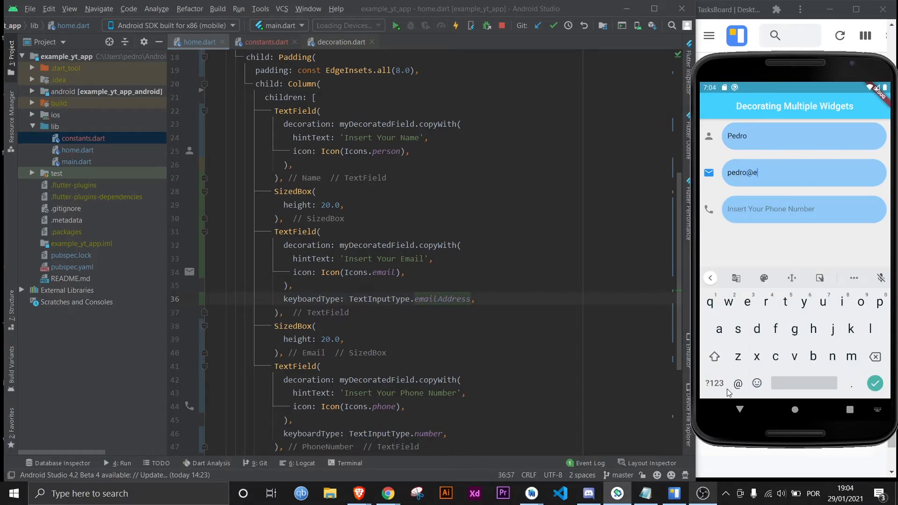
text(mail.com)
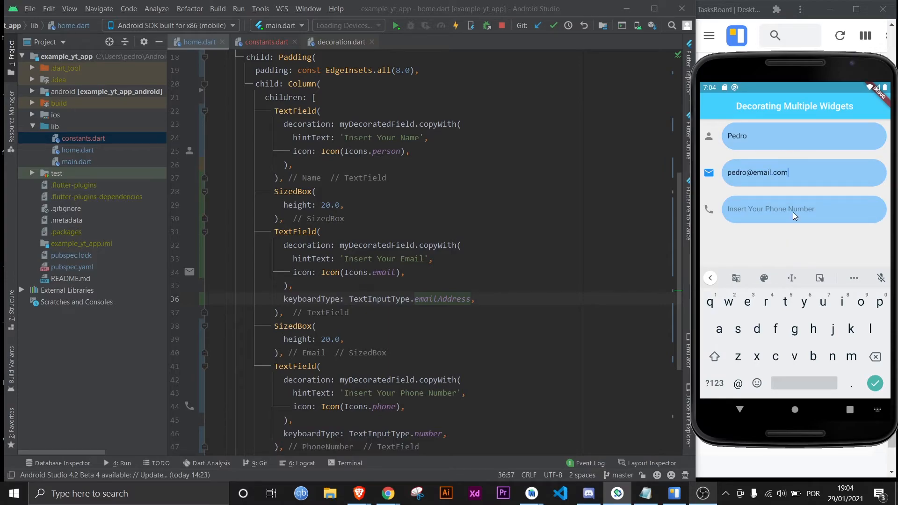
text(8665456666666)
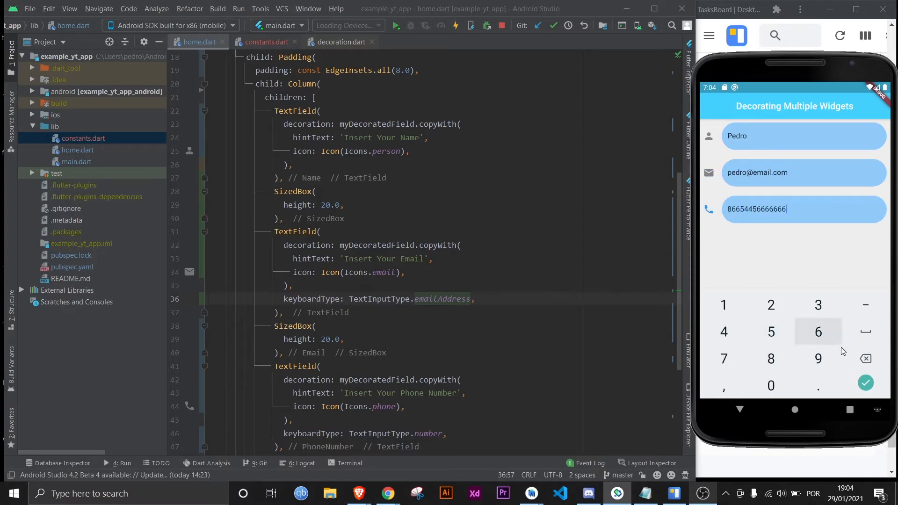
click(864, 382)
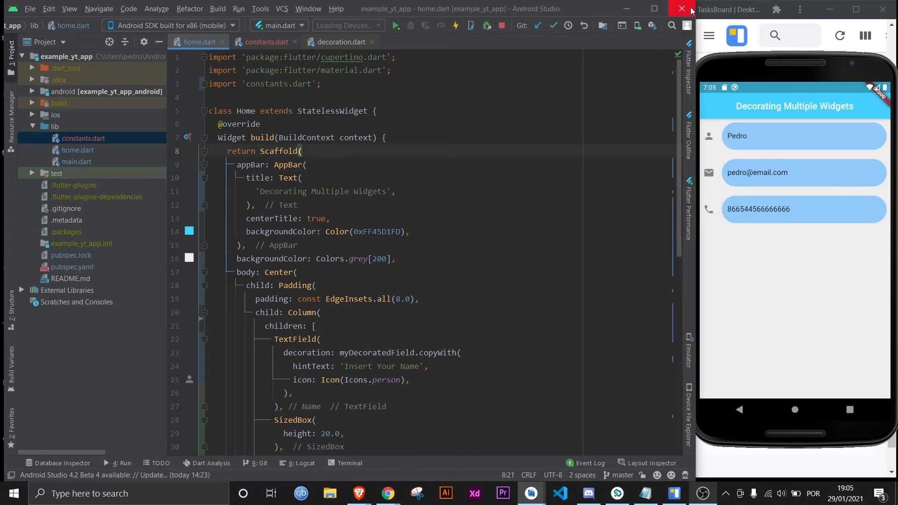
click(681, 8)
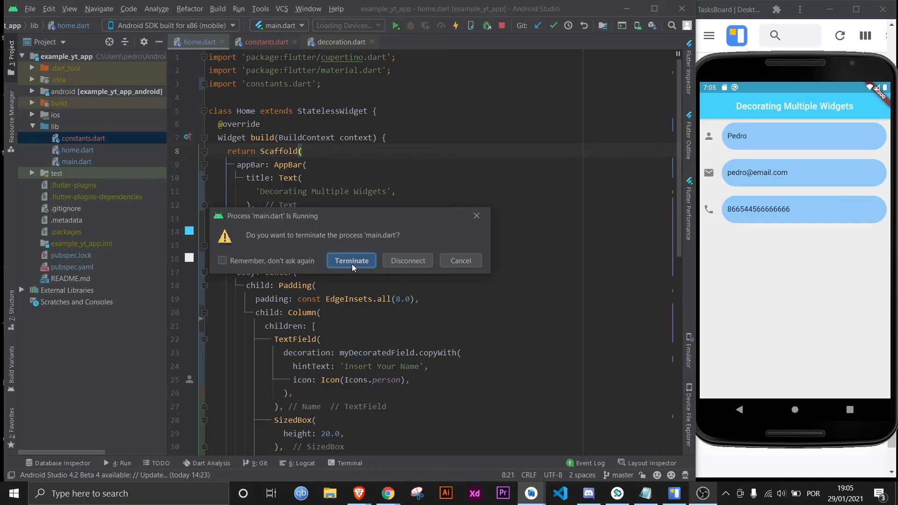